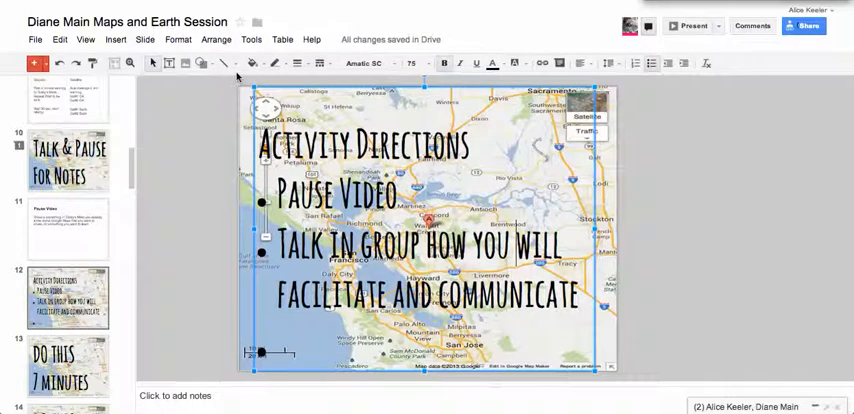
Fill the Activity Directions text box with solid white from the Fill color palette.
click(254, 64)
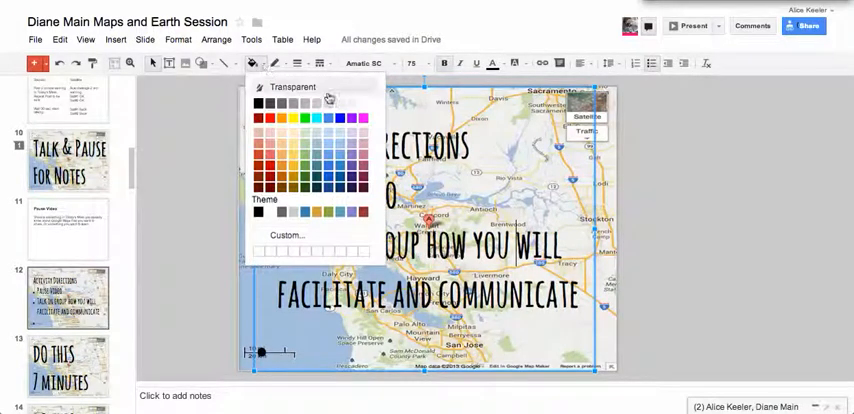
mouse_move(364, 104)
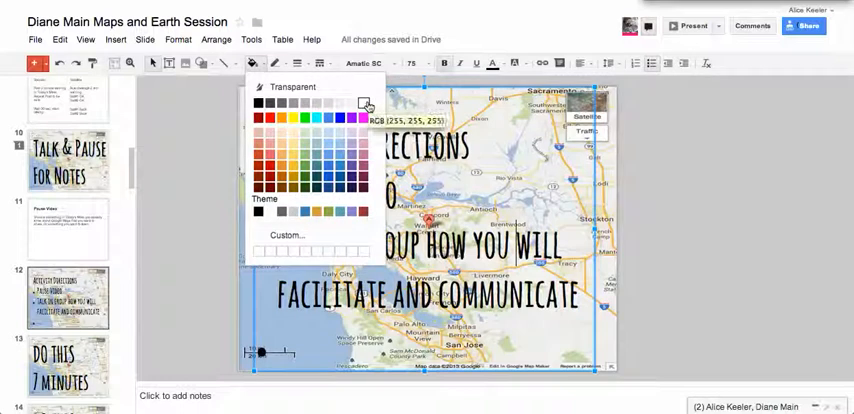
click(366, 104)
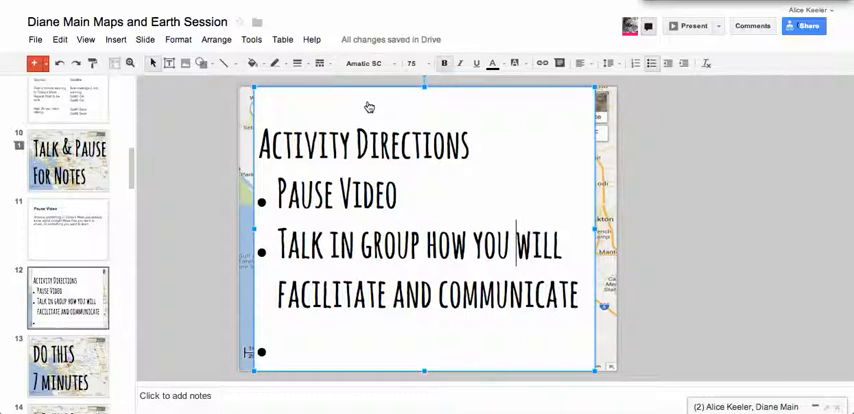
mouse_move(268, 84)
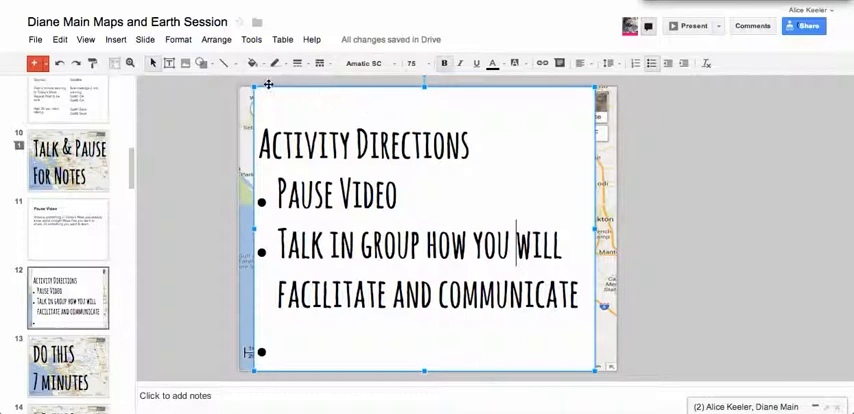
Lower the white fill's opacity in the Custom colour dialog so the map shows through.
click(256, 64)
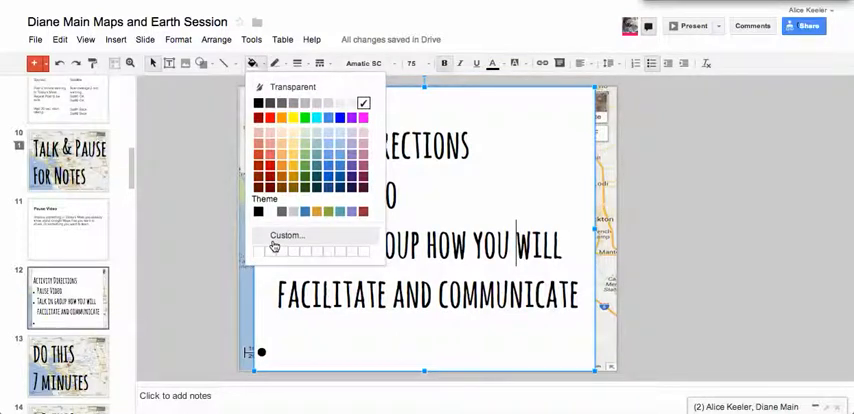
click(288, 236)
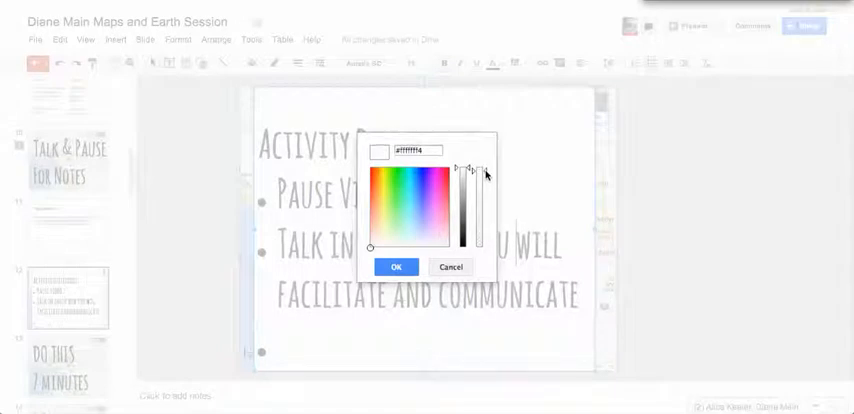
drag(476, 168, 476, 192)
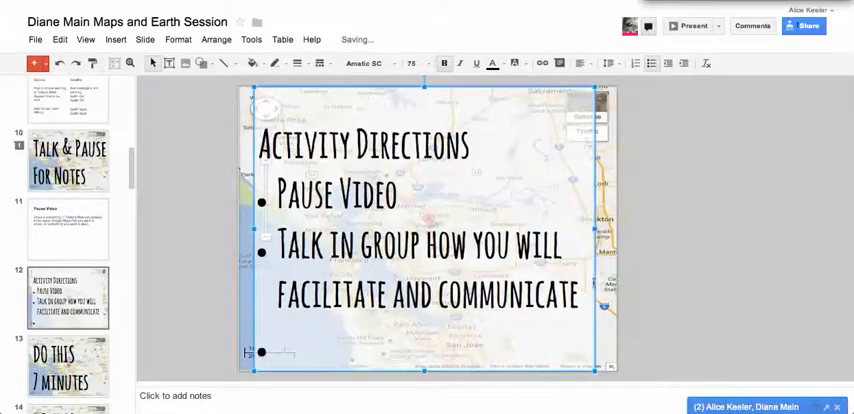
click(648, 284)
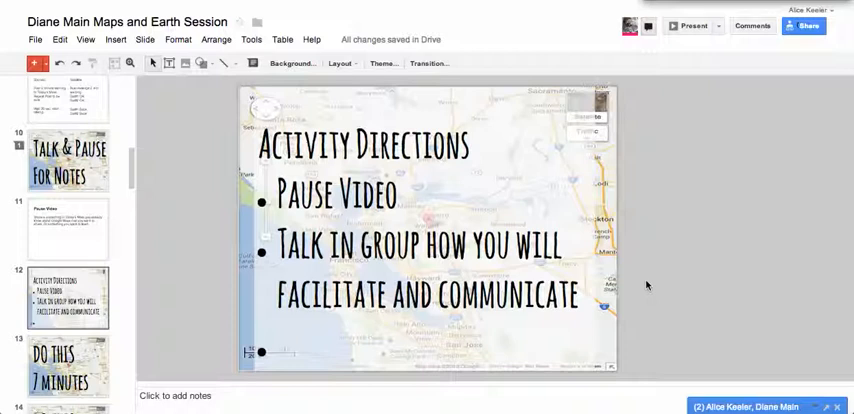
mouse_move(670, 68)
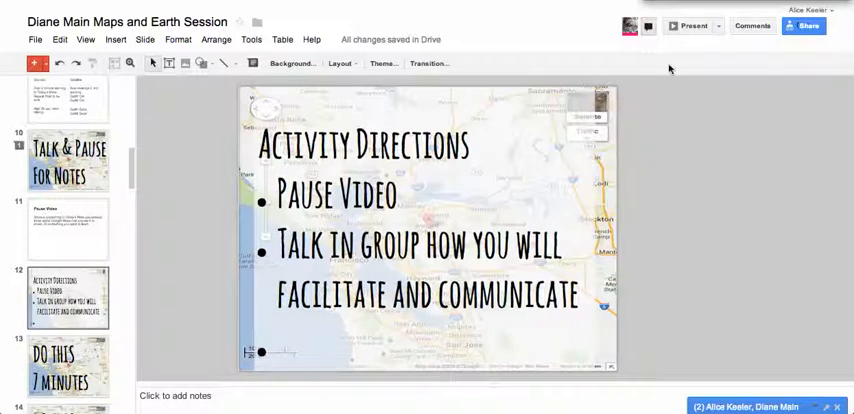